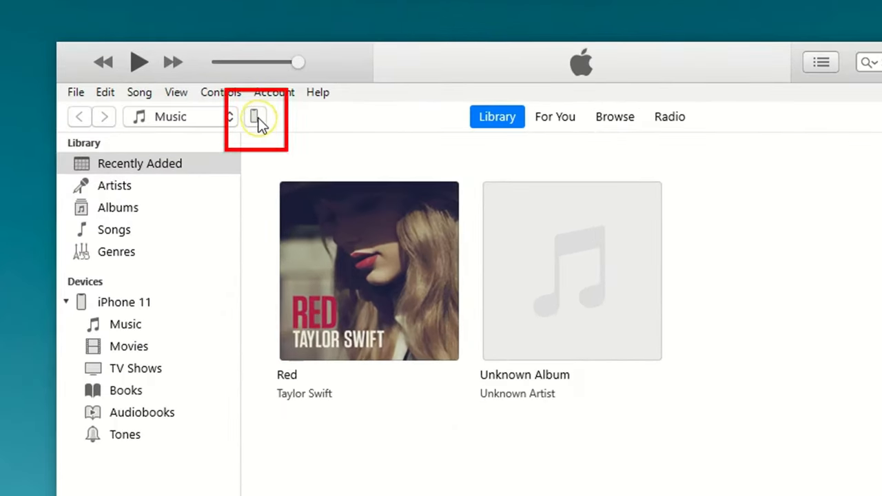
Go to the connected iPhone 11's page and its Music settings
left_click(257, 116)
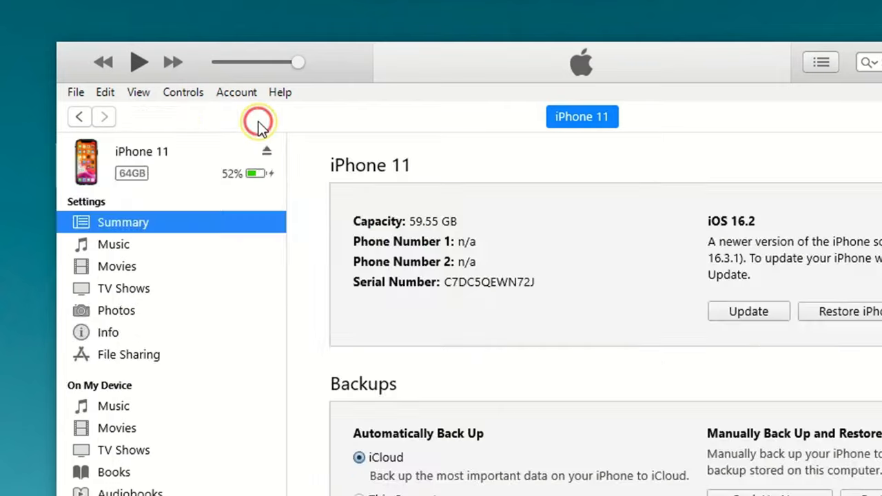
left_click(113, 244)
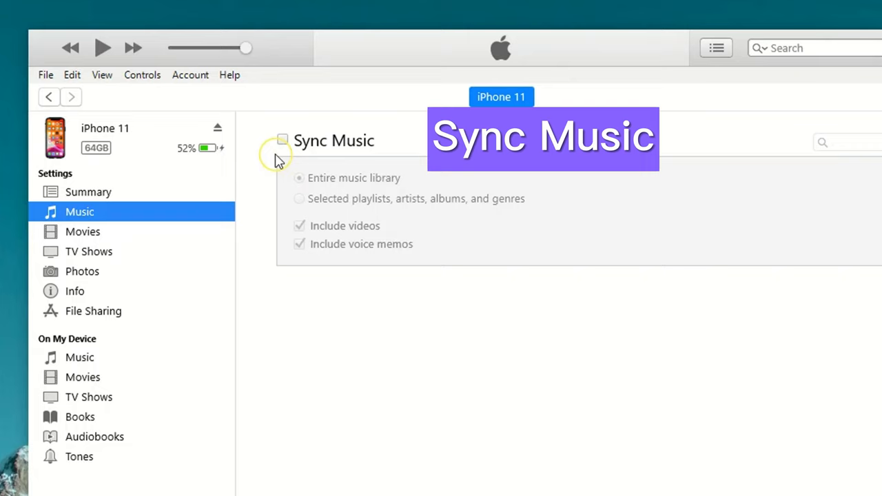
Enable Sync Music limited to selected playlists, artists, albums and genres
left_click(283, 140)
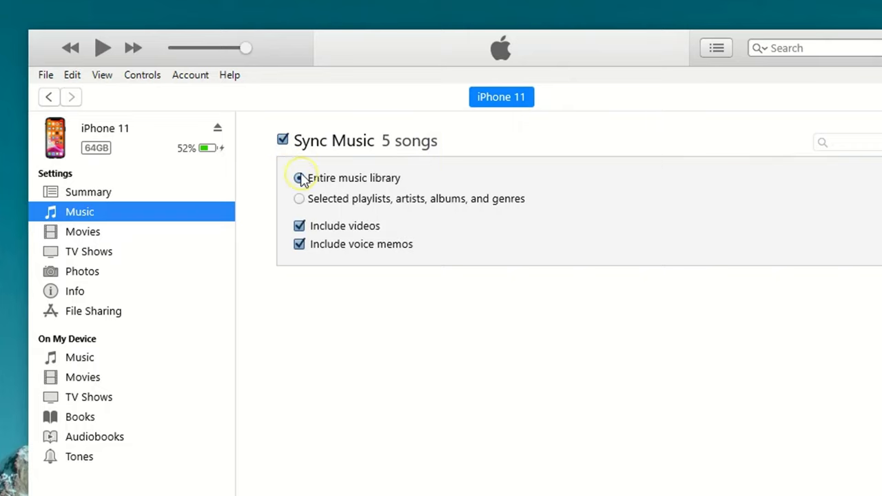
left_click(300, 178)
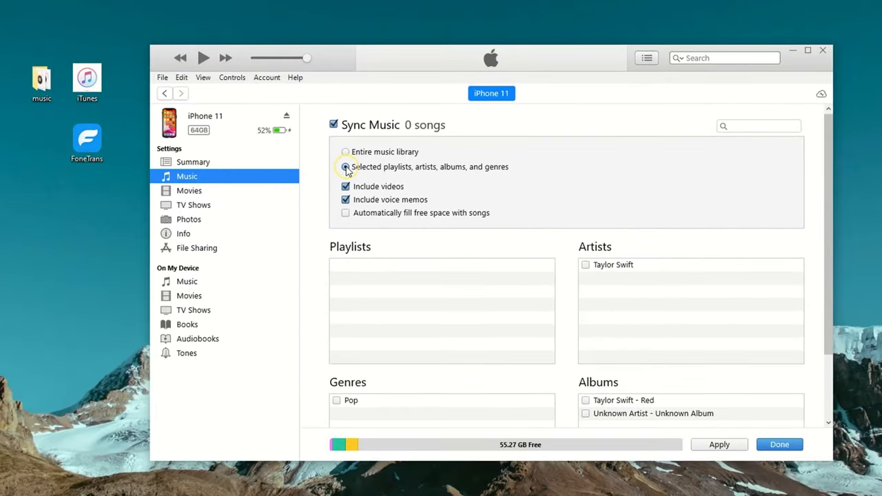
Select Taylor Swift under Artists and Pop under Genres for syncing
left_click(345, 167)
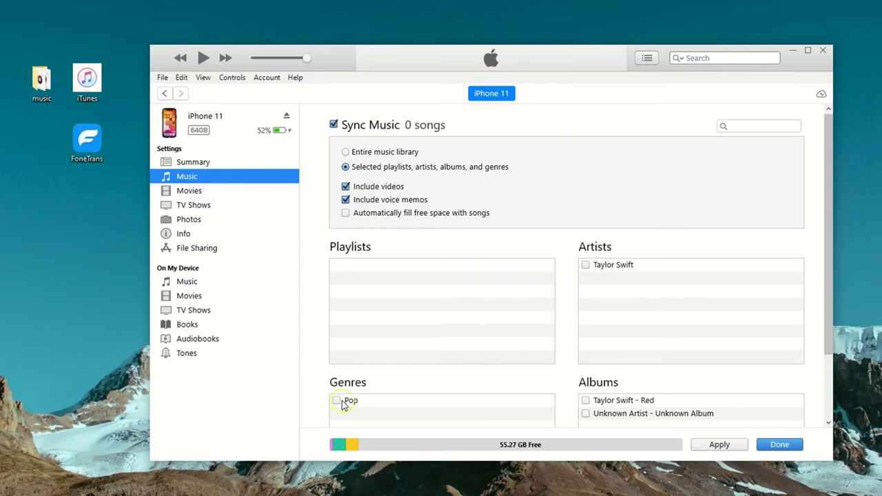
mouse_move(428, 306)
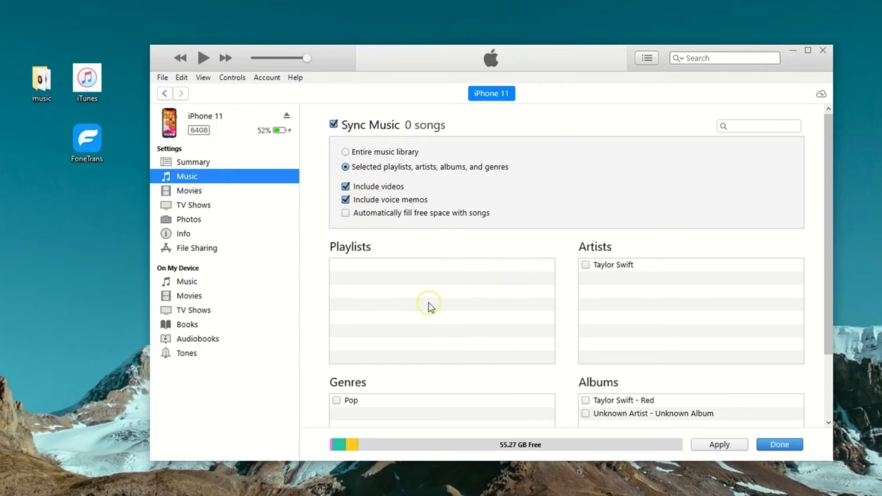
left_click(586, 265)
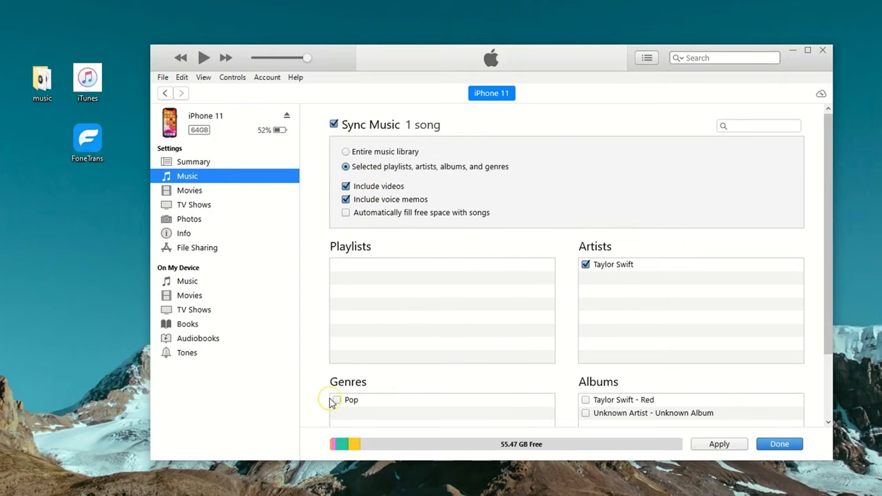
left_click(336, 400)
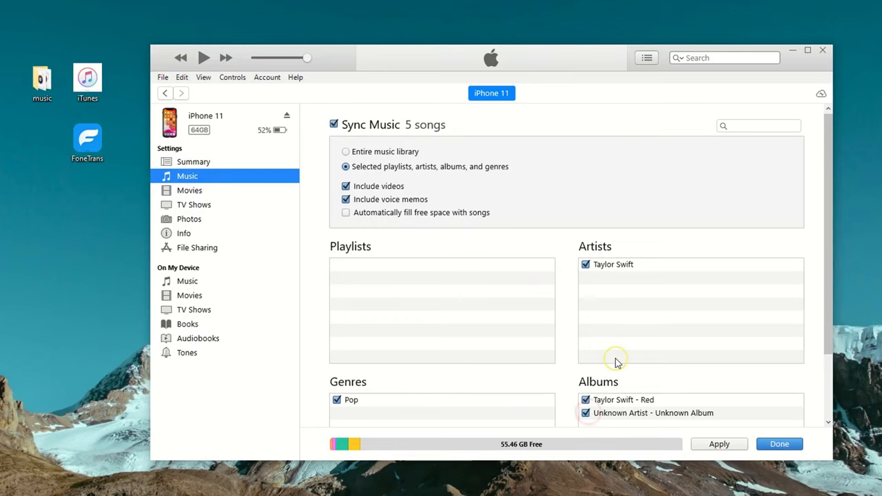
mouse_move(552, 332)
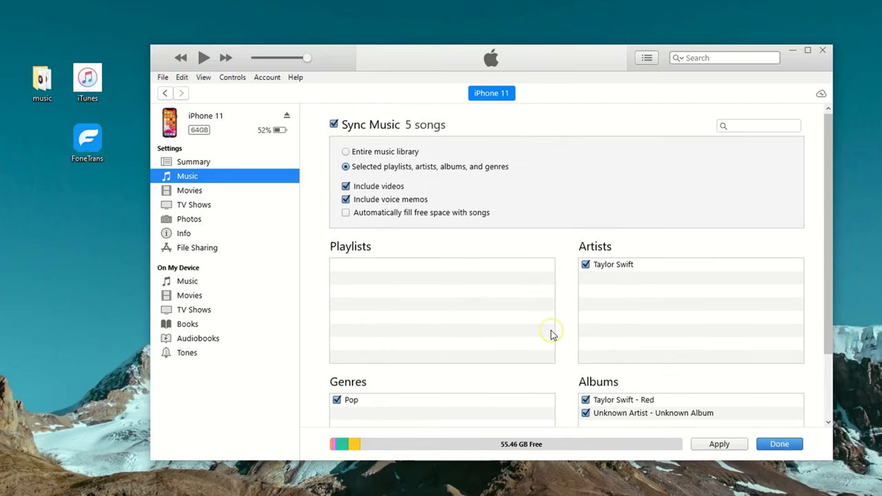
Apply the five-song selection to the iPhone and finish back to the music library
left_click(720, 444)
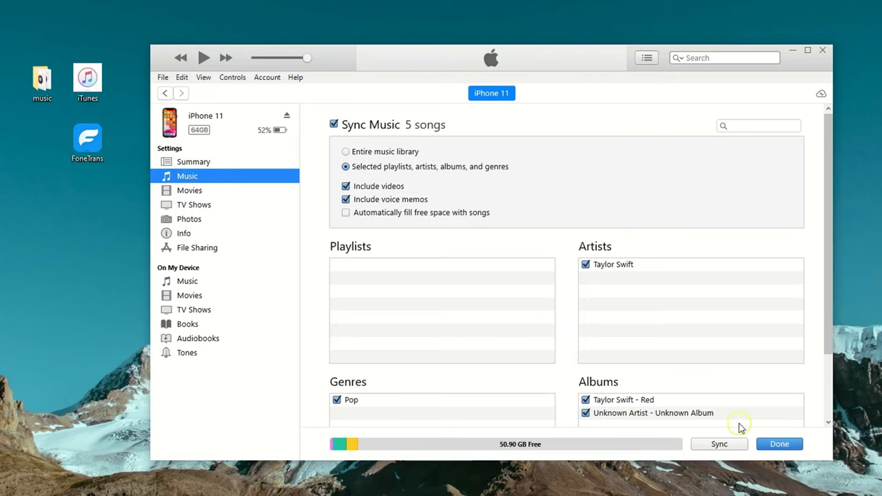
left_click(720, 444)
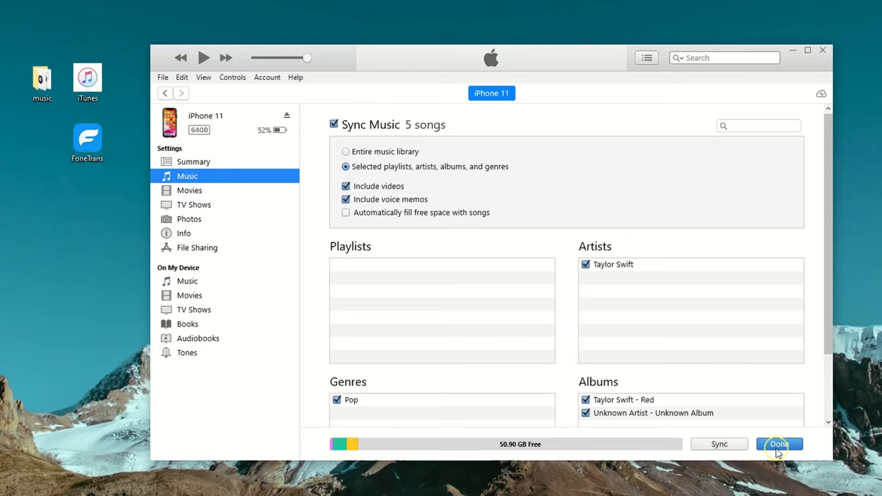
left_click(780, 444)
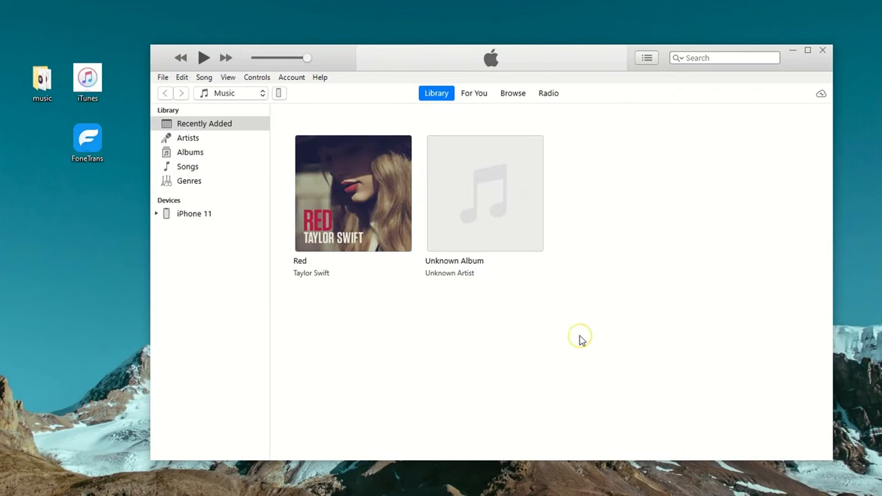